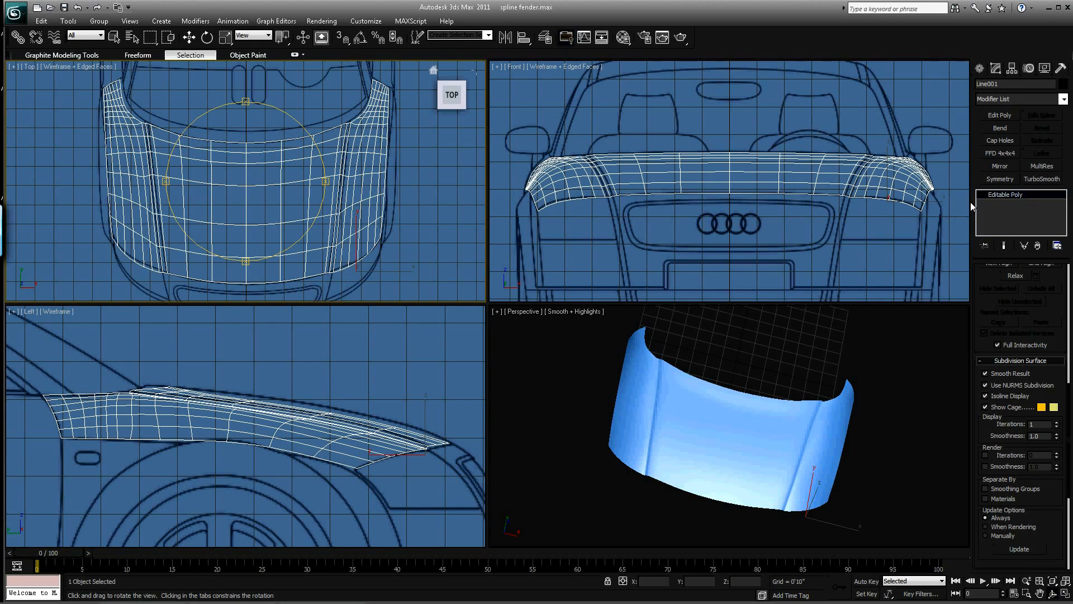
# Step: Uncheck Use NURMS Subdivision on the hood's Editable Poly and enter Polygon level
pyautogui.click(1004, 194)
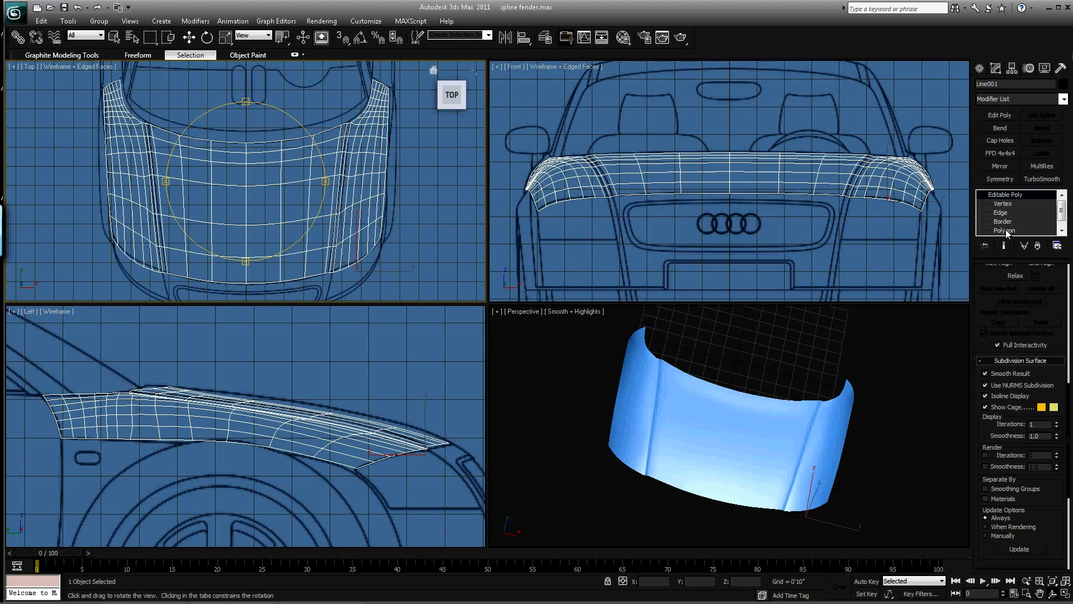
pyautogui.click(1004, 229)
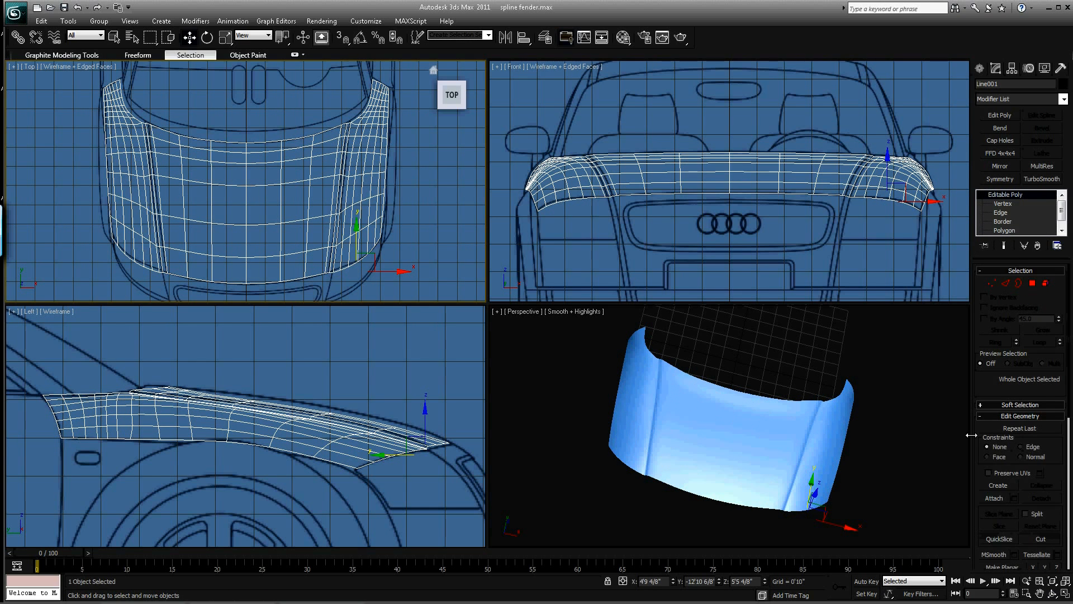
pyautogui.scroll(-3)
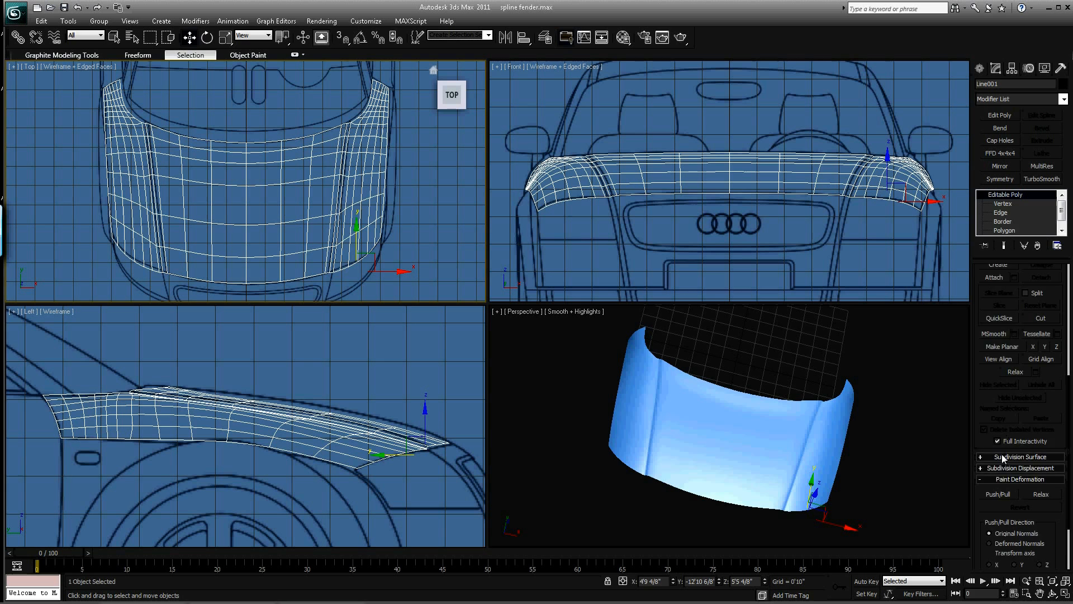
pyautogui.click(1026, 456)
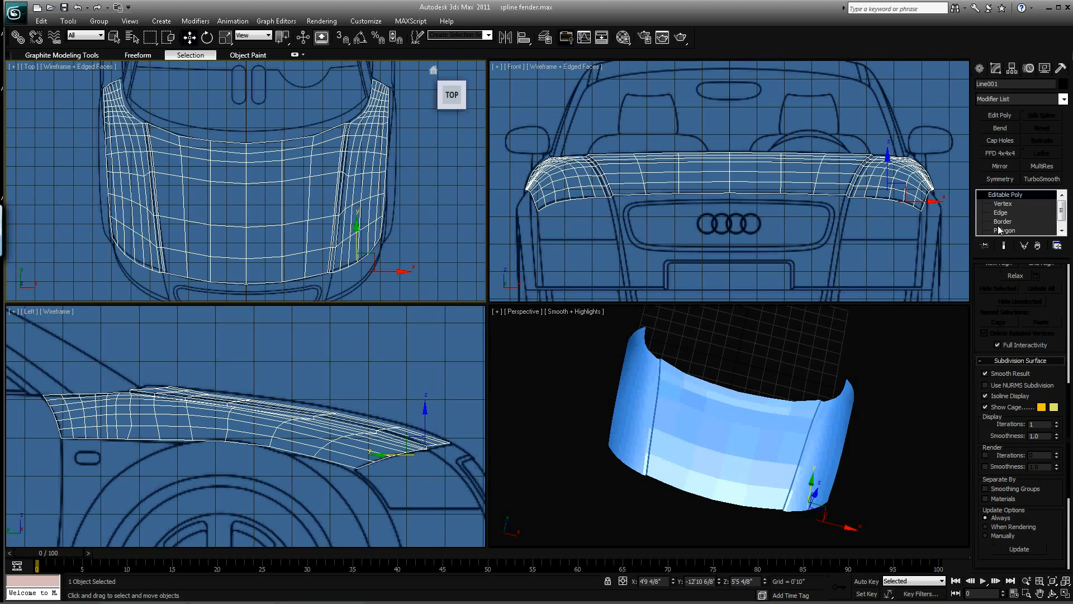
pyautogui.click(1004, 230)
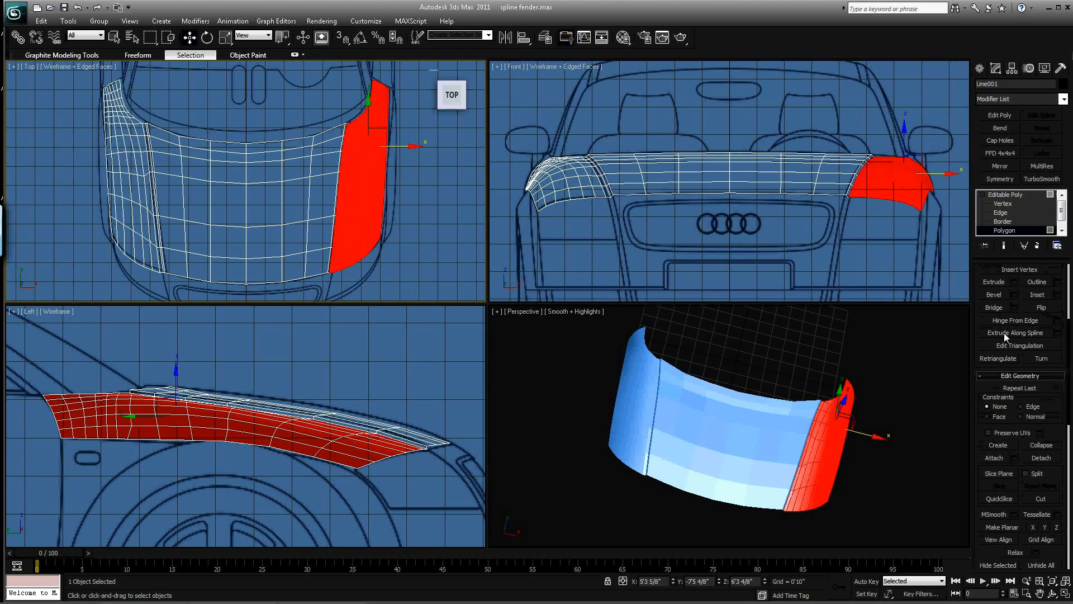
# Step: Detach the selected fender polygons as a new object named 'fender'
pyautogui.click(1041, 457)
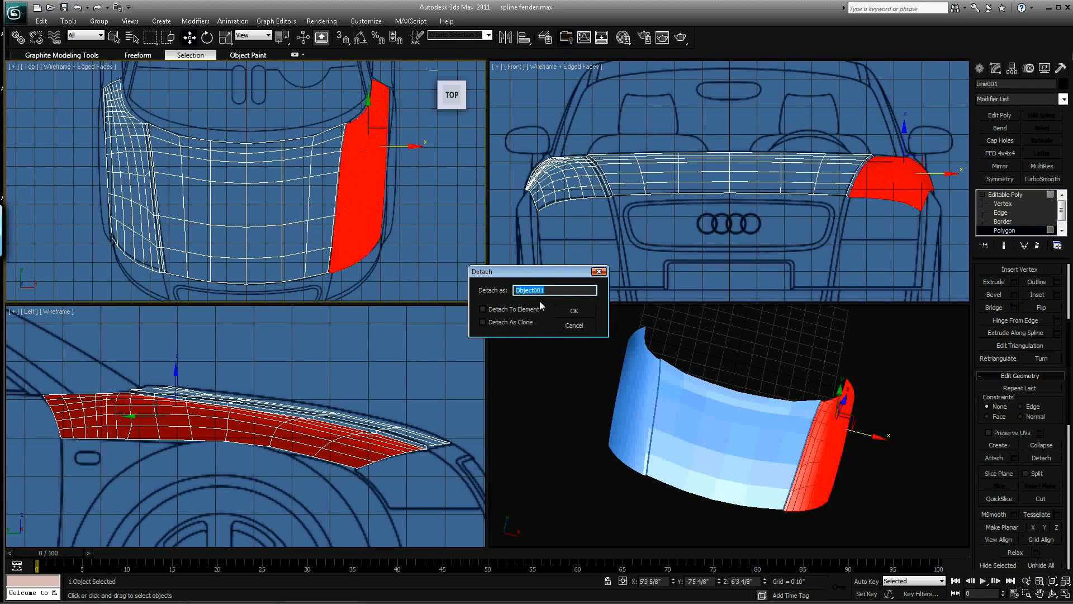
pyautogui.write('fender')
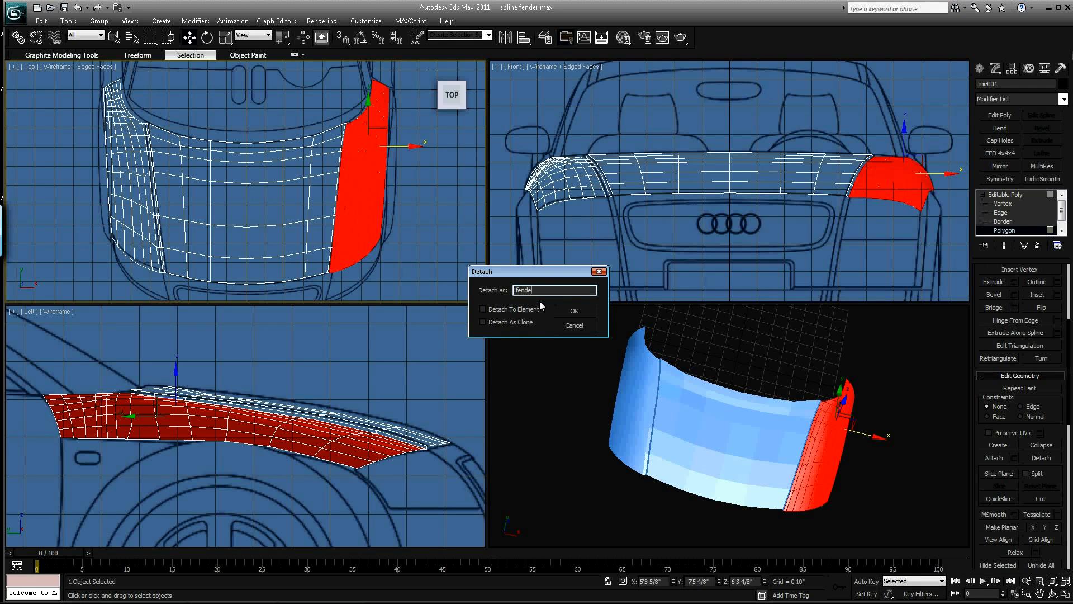
pyautogui.click(574, 310)
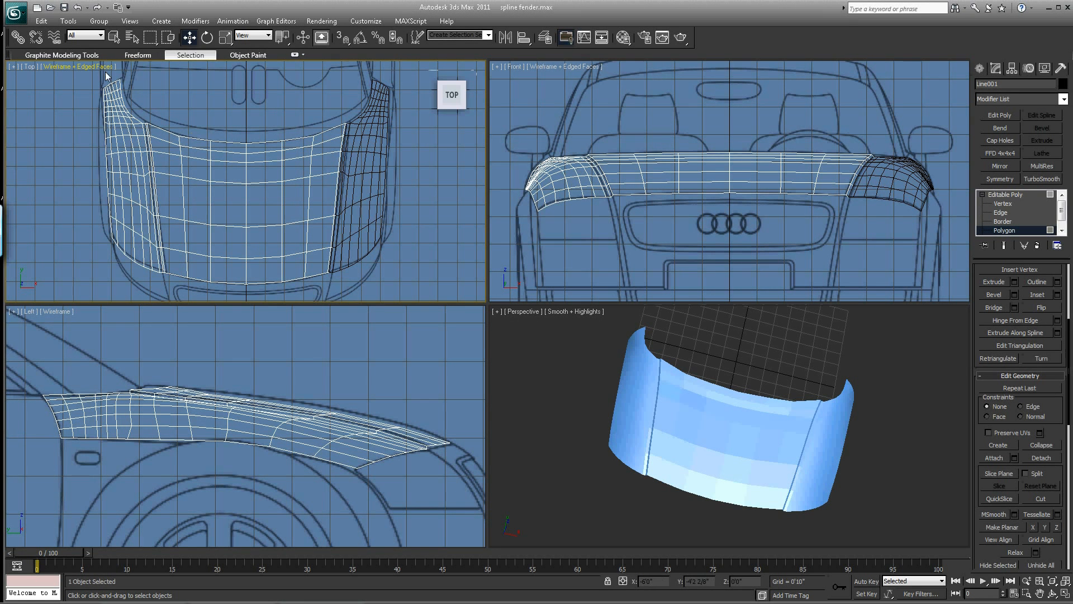
# Step: Drag-select the hood in the viewport so it can be hidden
pyautogui.moveTo(81, 82); pyautogui.dragTo(139, 219)
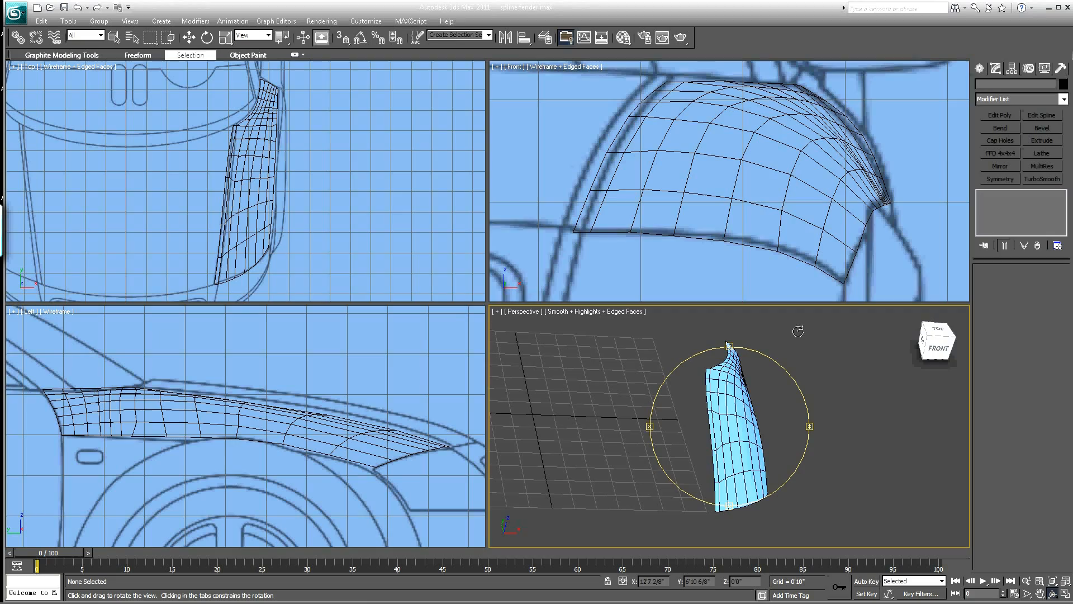
# Step: Select the detached fender and switch to Edge sub-object level
pyautogui.click(729, 424)
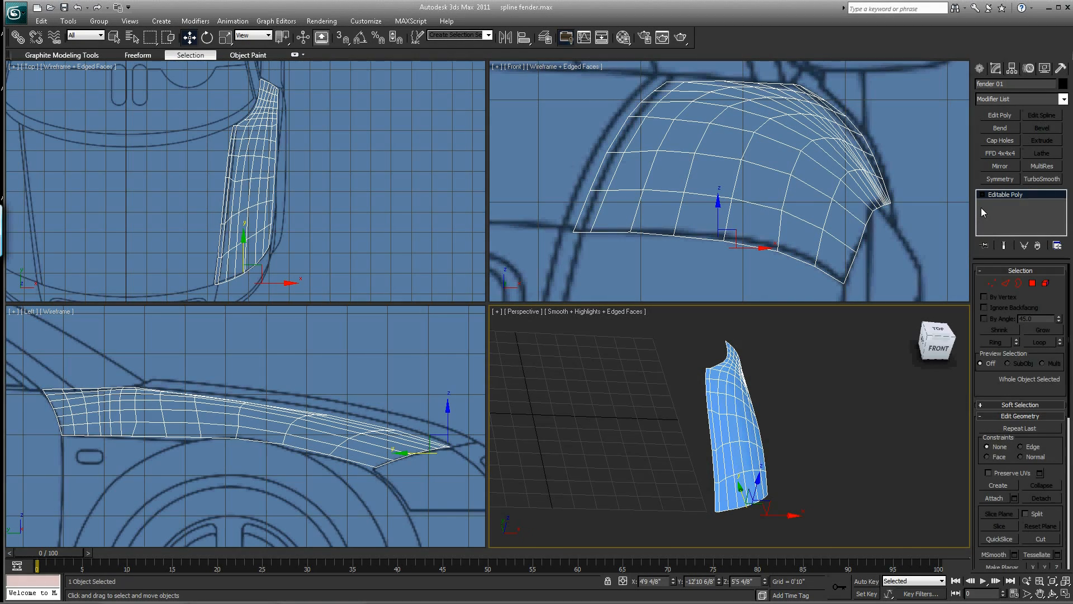
pyautogui.click(1006, 283)
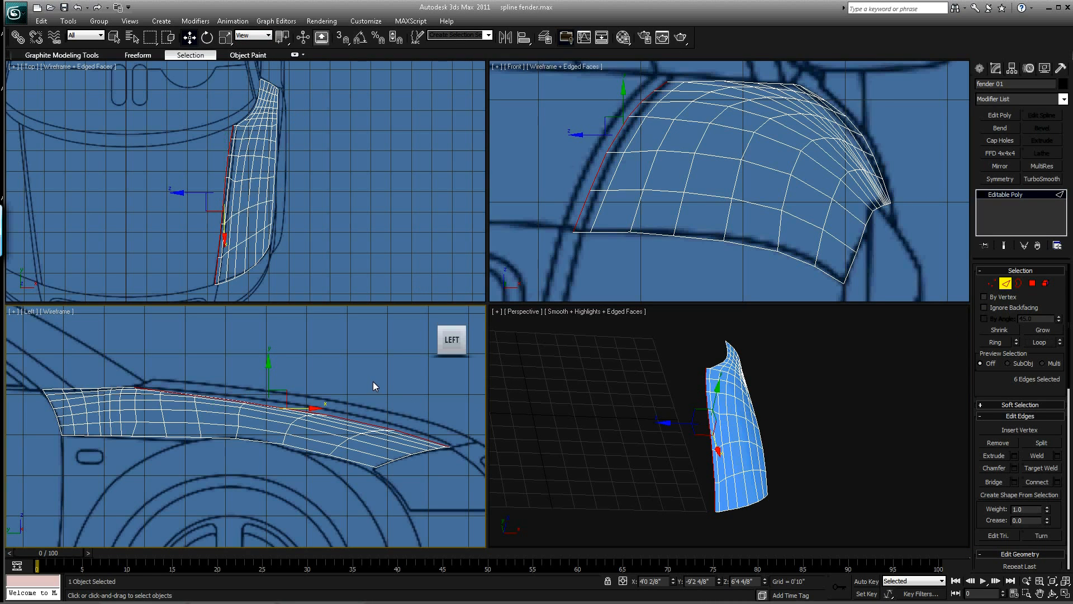
pyautogui.moveTo(274, 385)
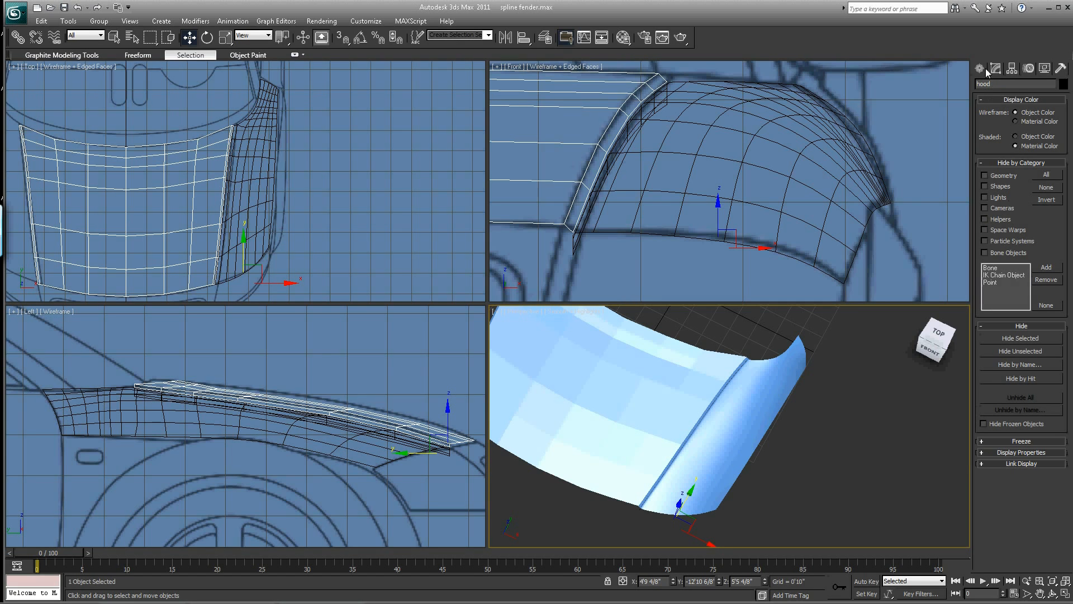
# Step: Unhide the hidden hood from the Display panel
pyautogui.click(995, 67)
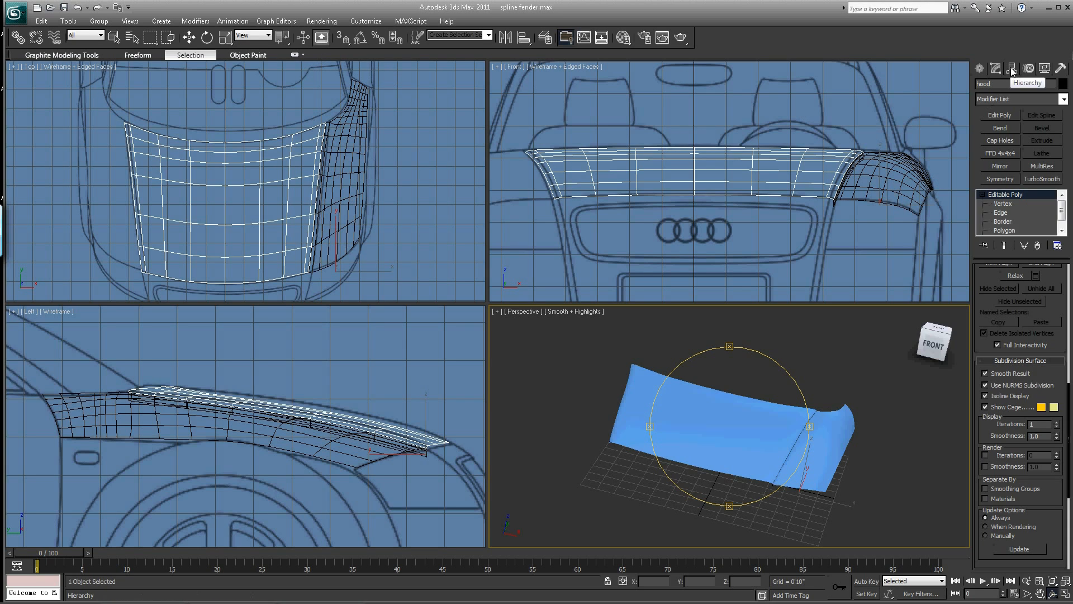
# Step: Center the hood's pivot on the object and move it back toward the rear edge
pyautogui.click(1012, 67)
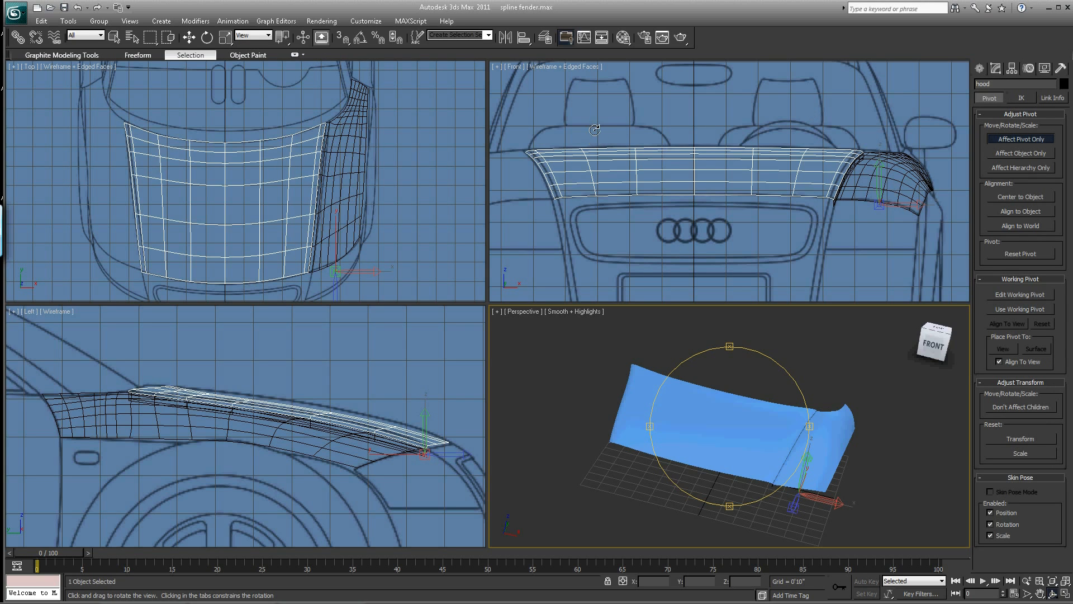
pyautogui.moveTo(1019, 203)
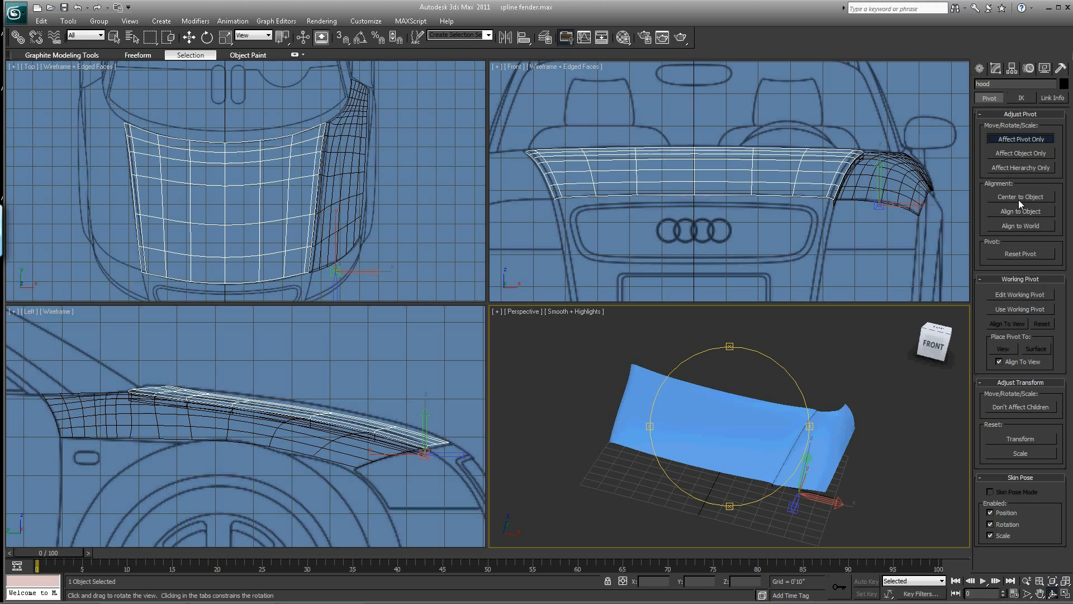
pyautogui.click(189, 38)
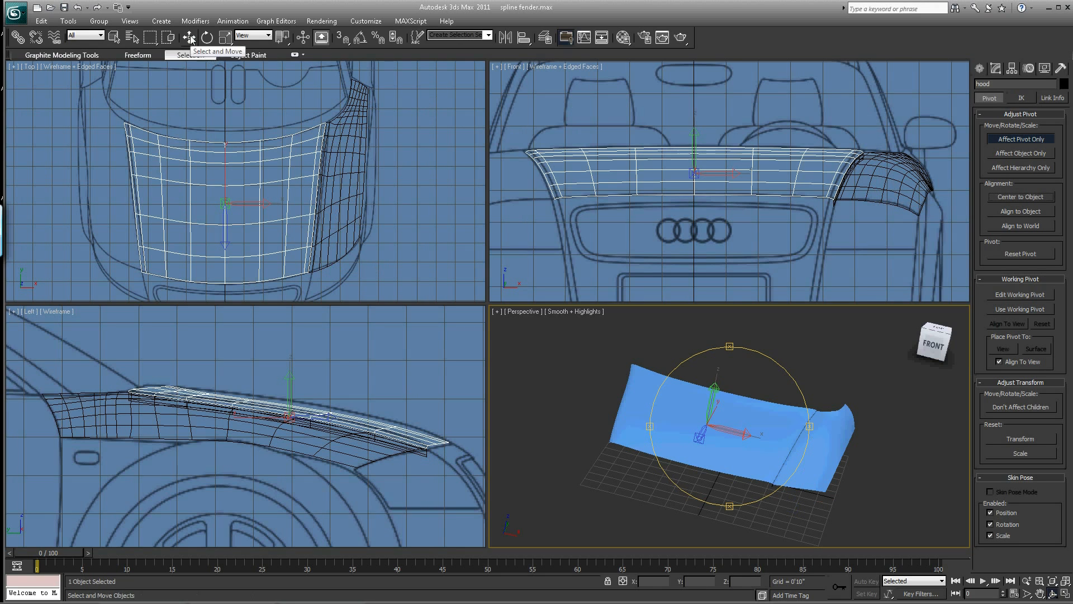
pyautogui.click(189, 38)
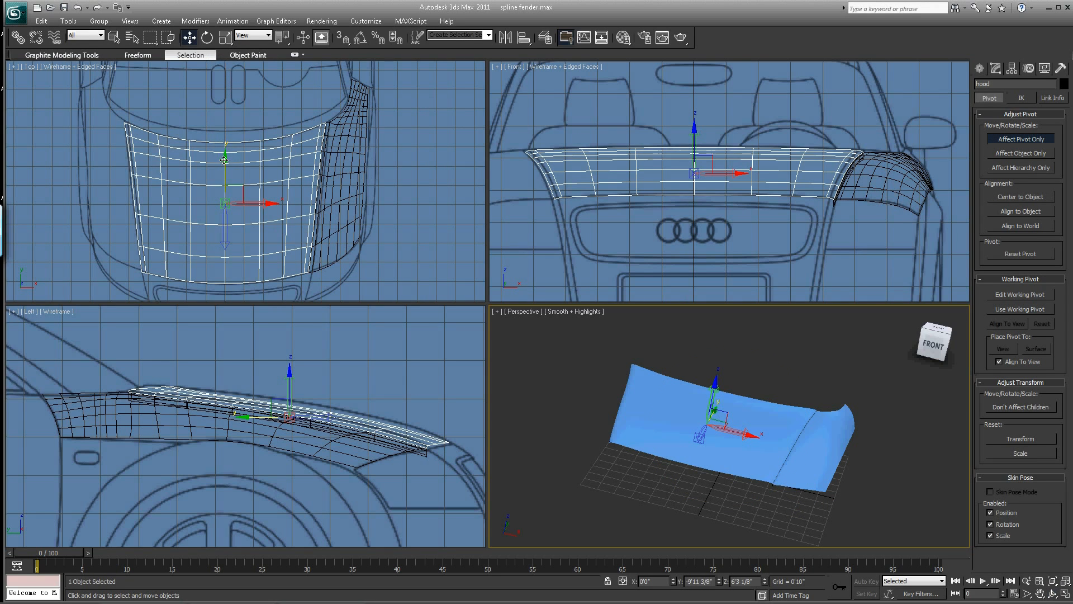
pyautogui.moveTo(225, 198); pyautogui.dragTo(225, 137)
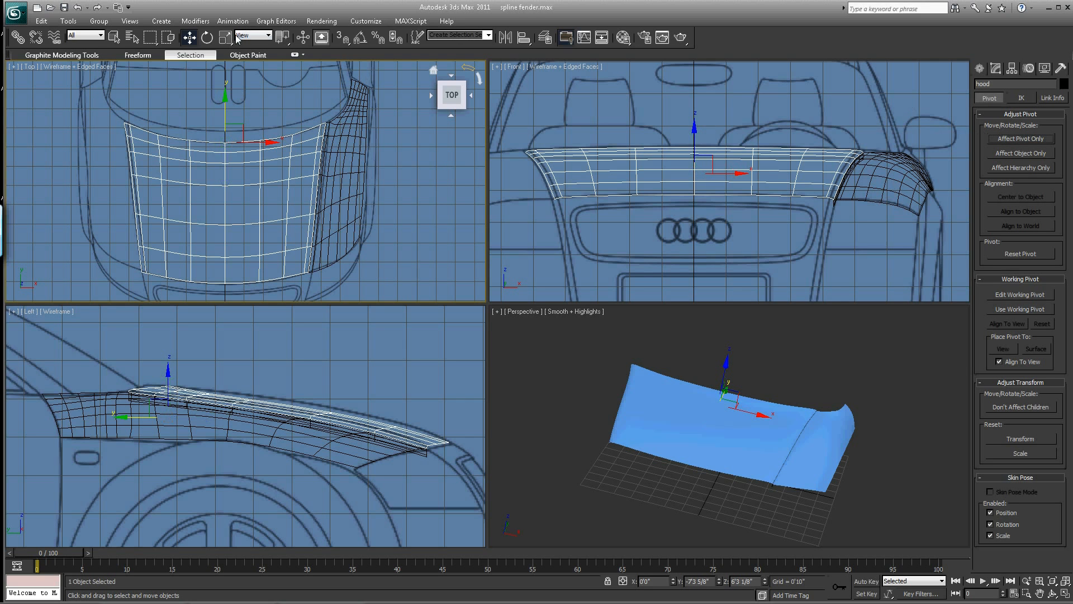
pyautogui.click(186, 38)
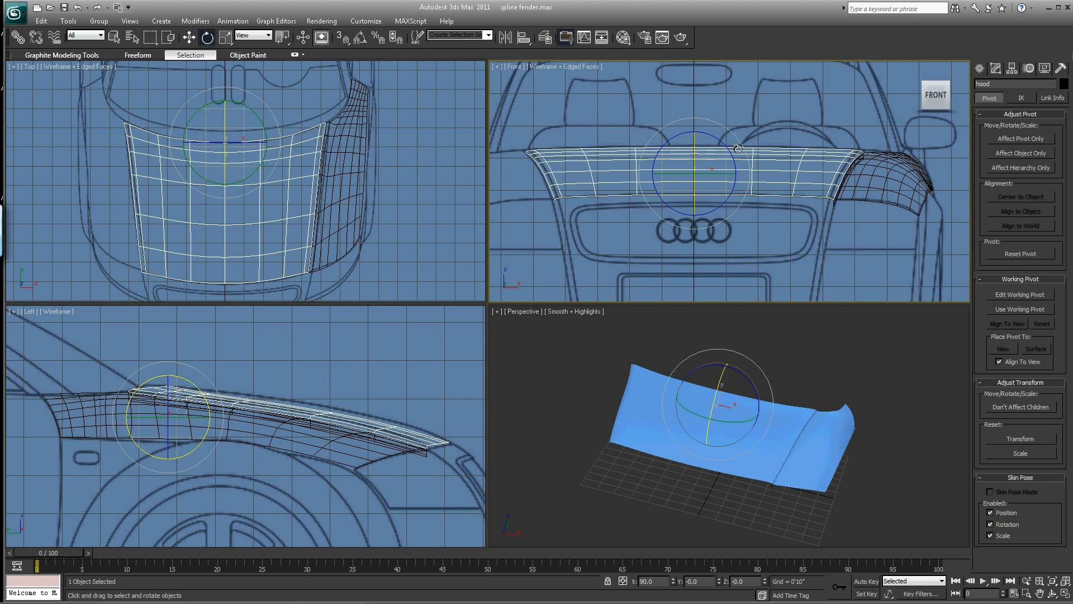
pyautogui.click(190, 38)
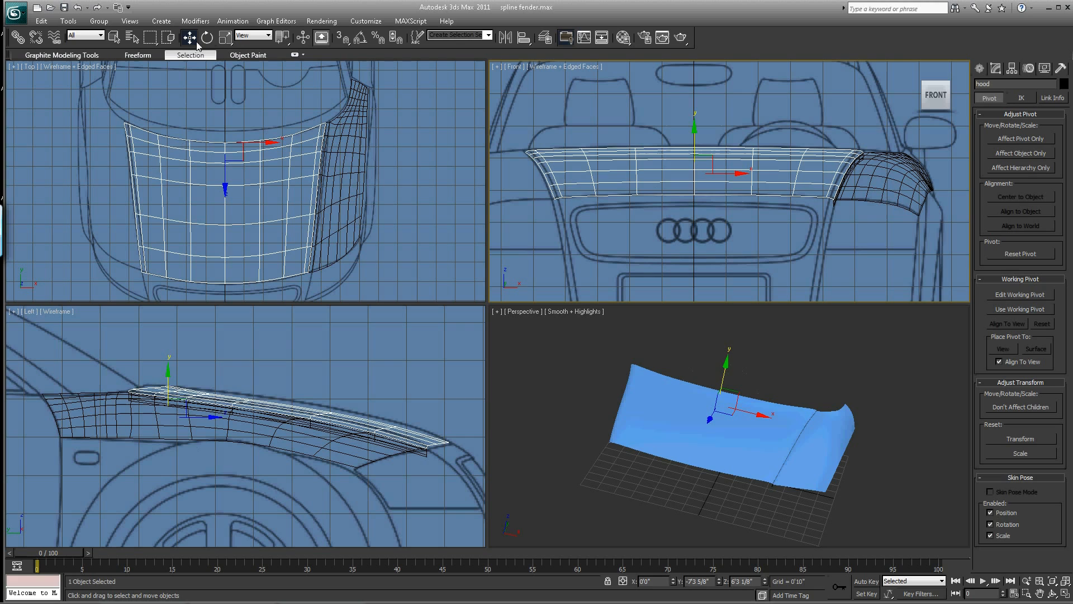
pyautogui.moveTo(354, 143)
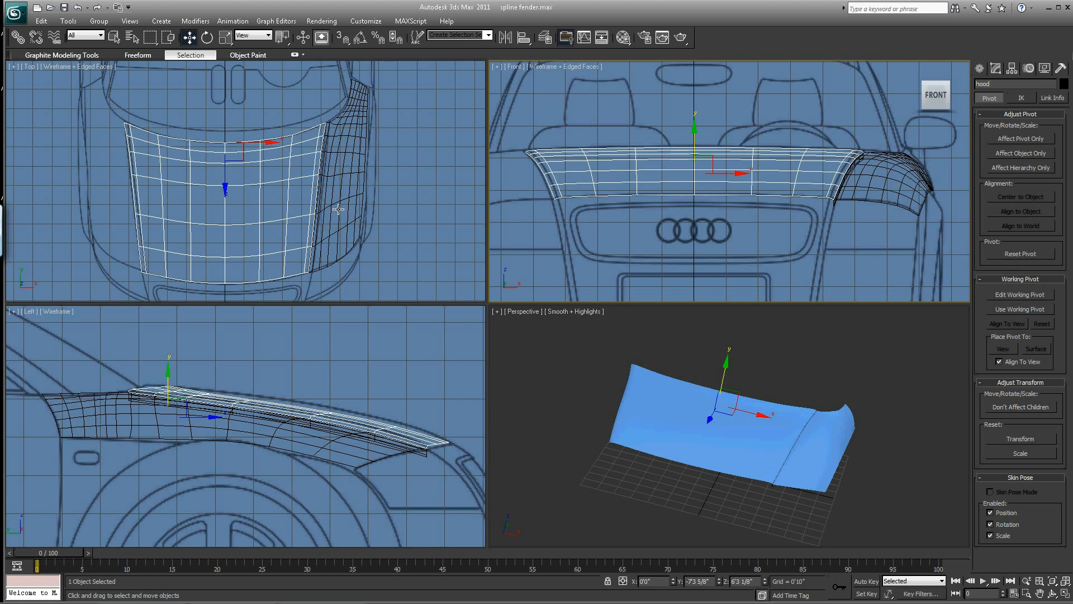
pyautogui.moveTo(112, 194)
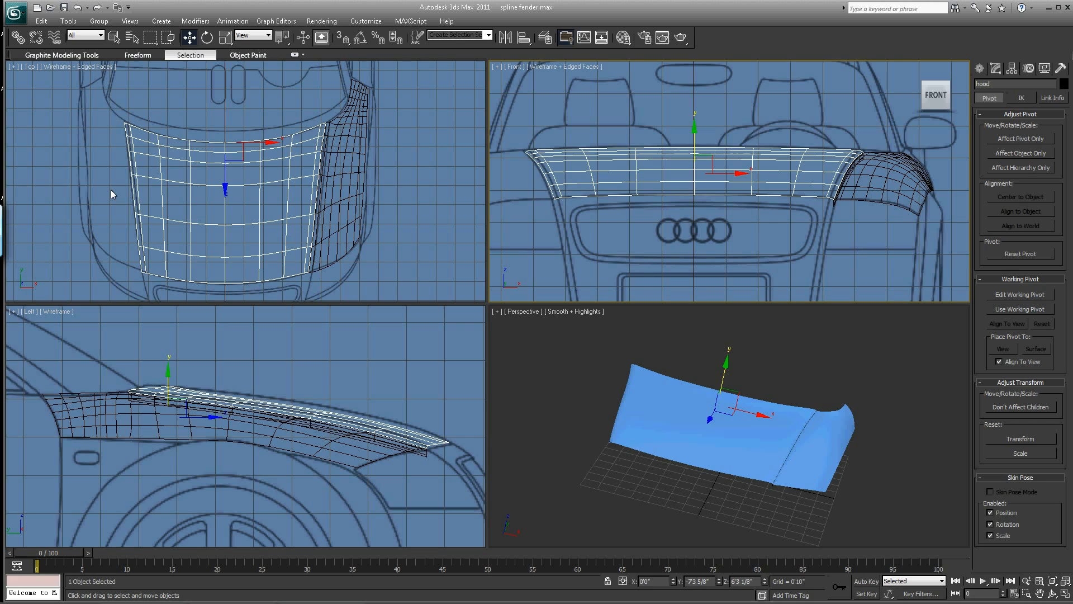
pyautogui.moveTo(220, 152)
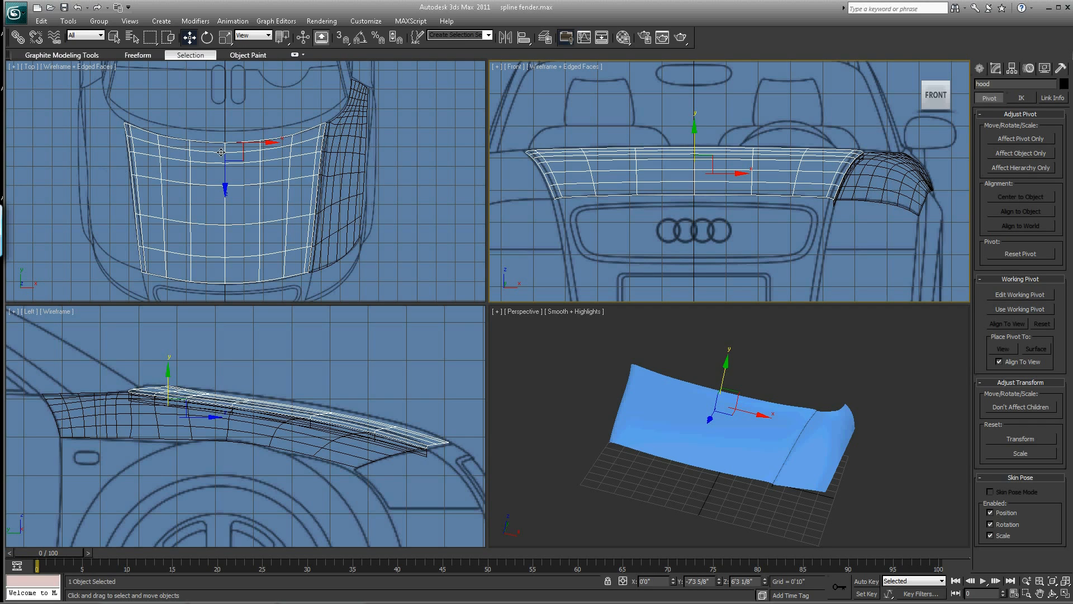
pyautogui.moveTo(382, 283)
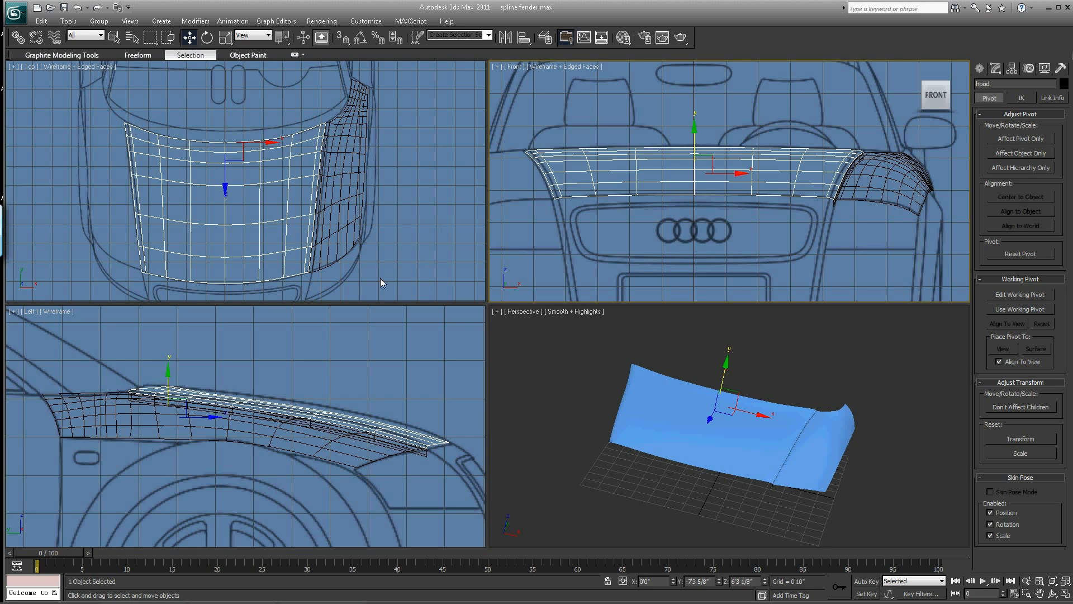
pyautogui.moveTo(250, 217)
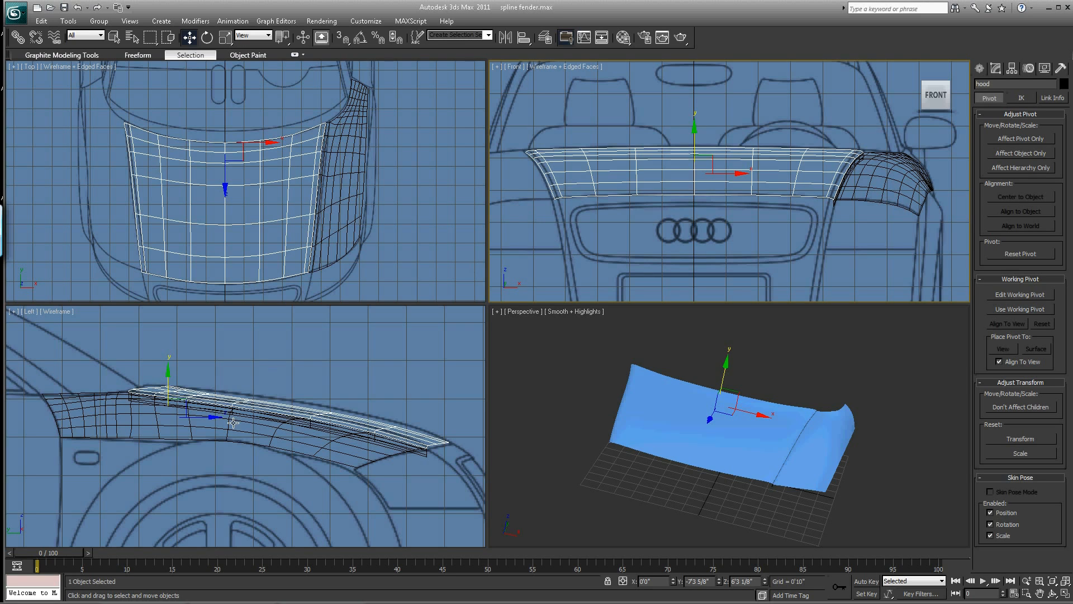
pyautogui.moveTo(714, 283)
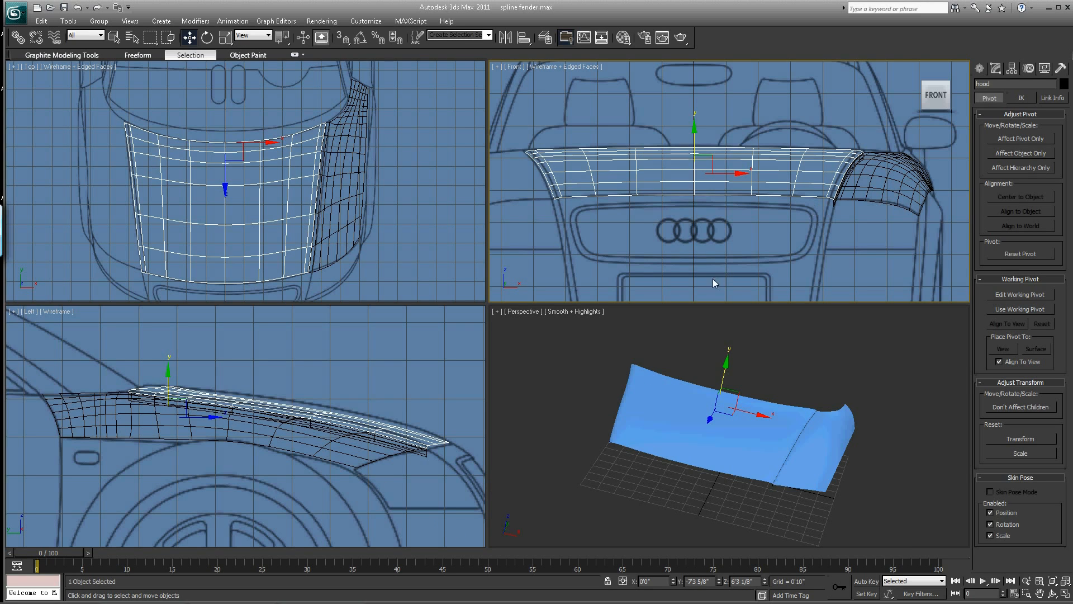
pyautogui.moveTo(594, 361)
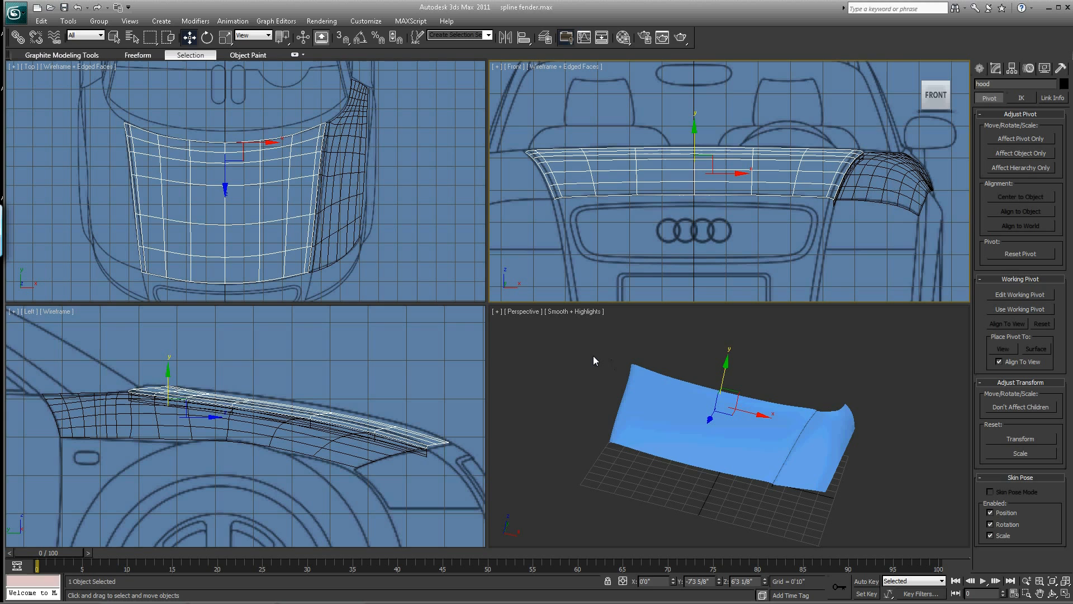